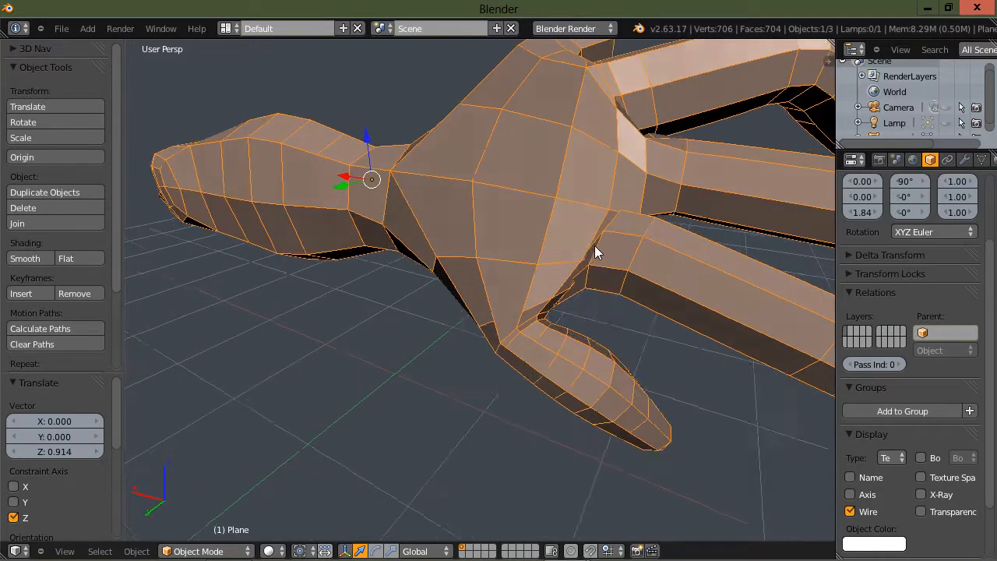
- Orbit the model to inspect the forearm along its length, from the side, and as a whole limb
left_click_drag(596, 253, 589, 274)
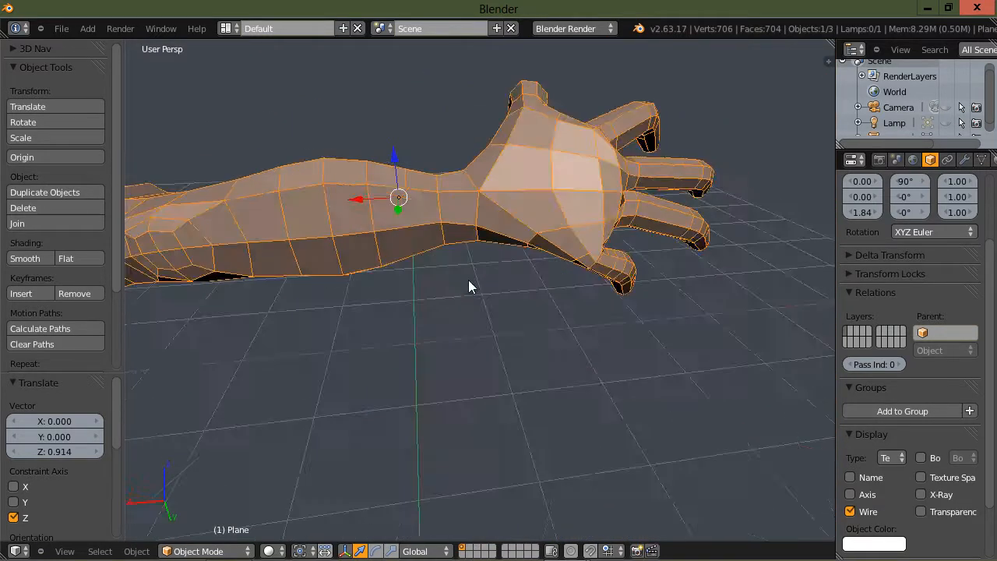
left_click_drag(468, 288, 436, 272)
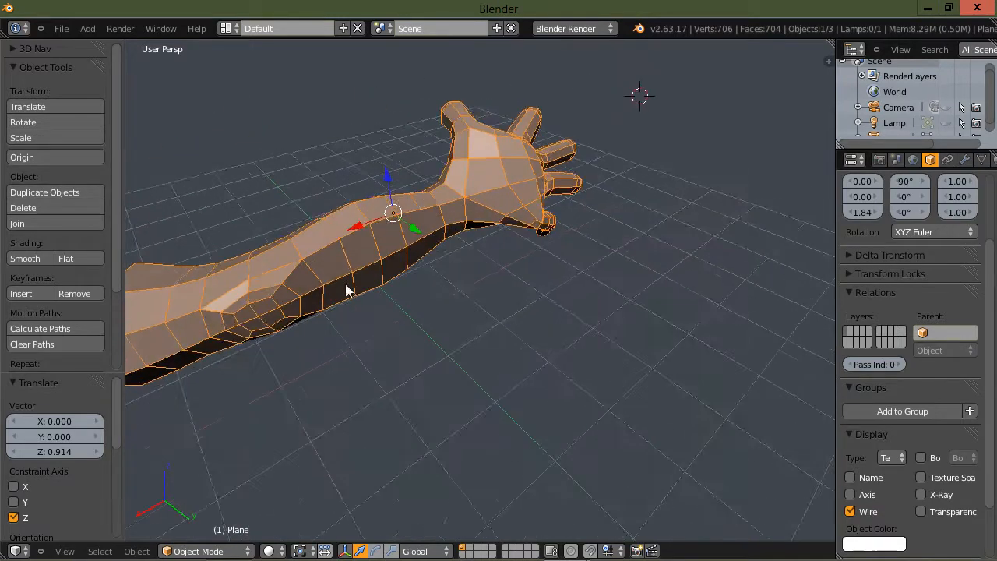
left_click_drag(346, 290, 412, 291)
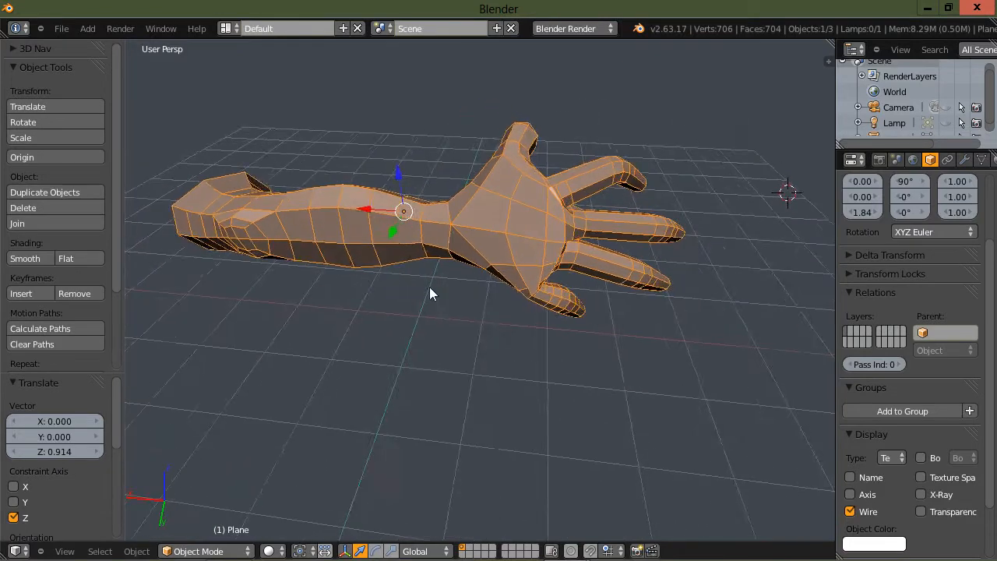
left_click_drag(433, 293, 412, 284)
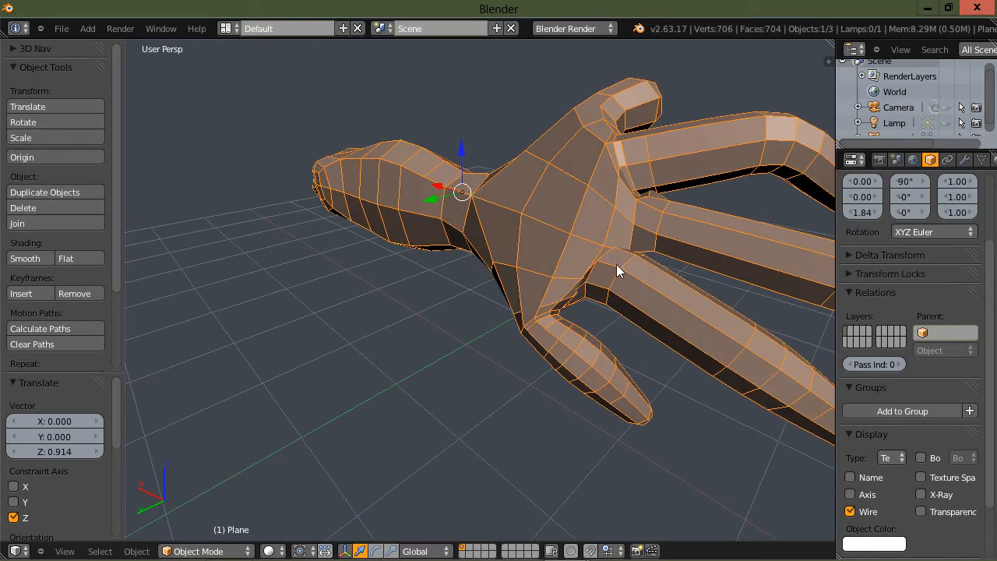
- Orbit in to inspect the palm and fingers, then view the hand and arm from above
left_click_drag(616, 272, 623, 246)
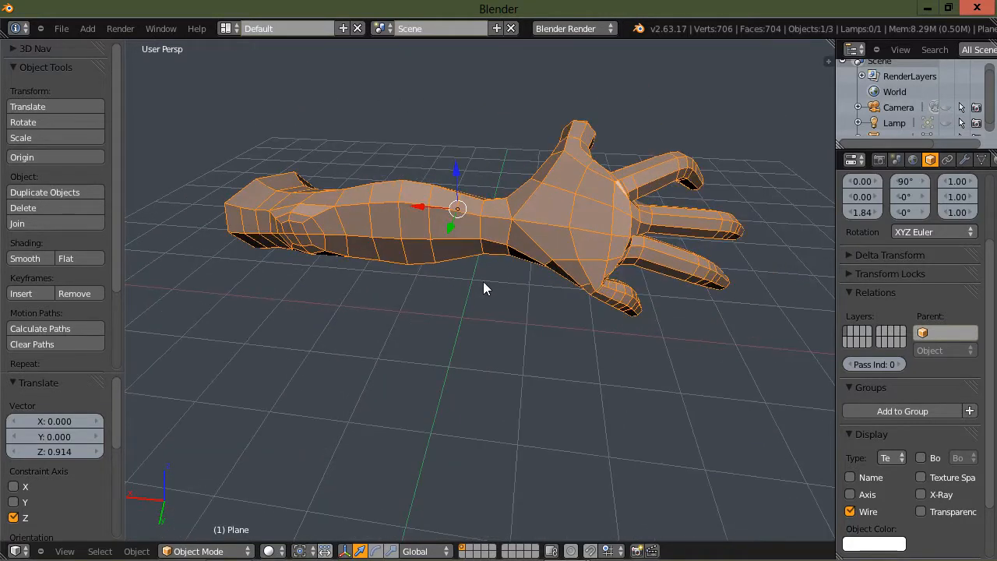
left_click_drag(483, 288, 444, 304)
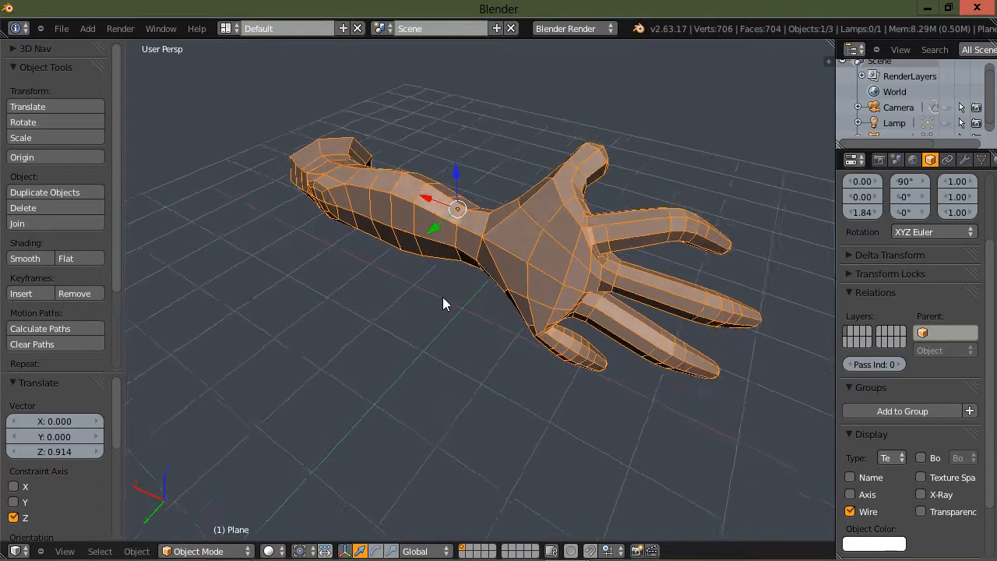